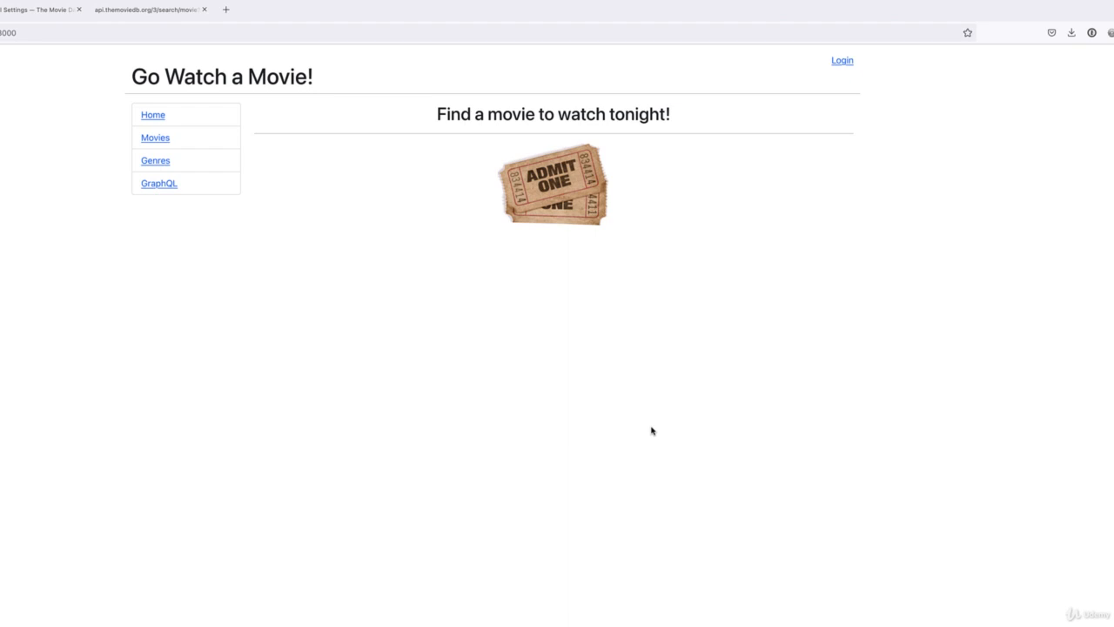
mouse_move(600, 235)
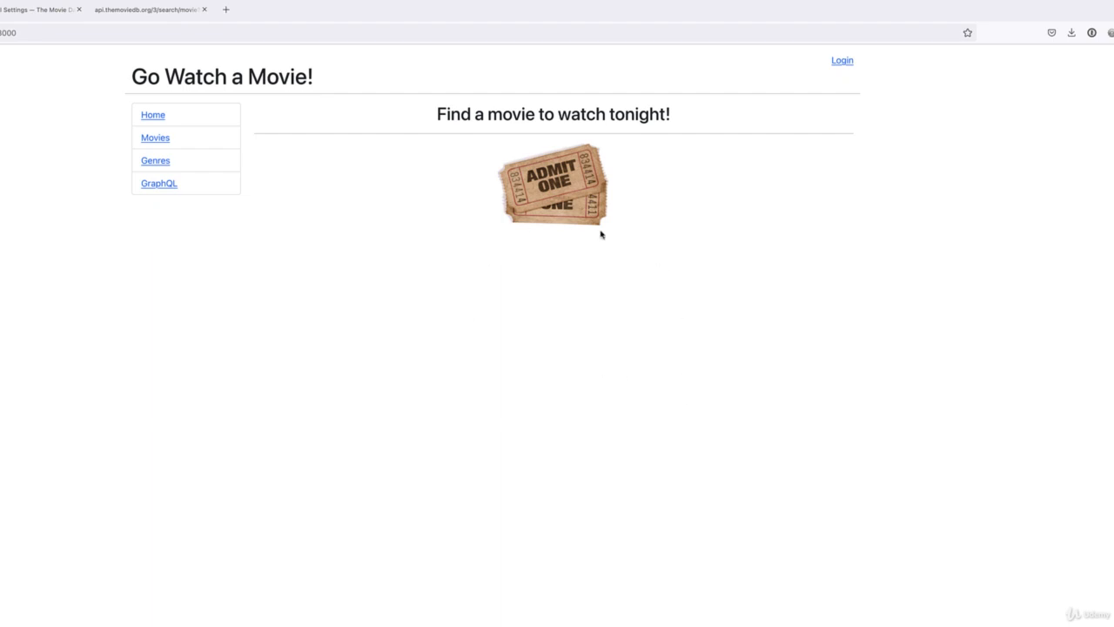
mouse_move(535, 264)
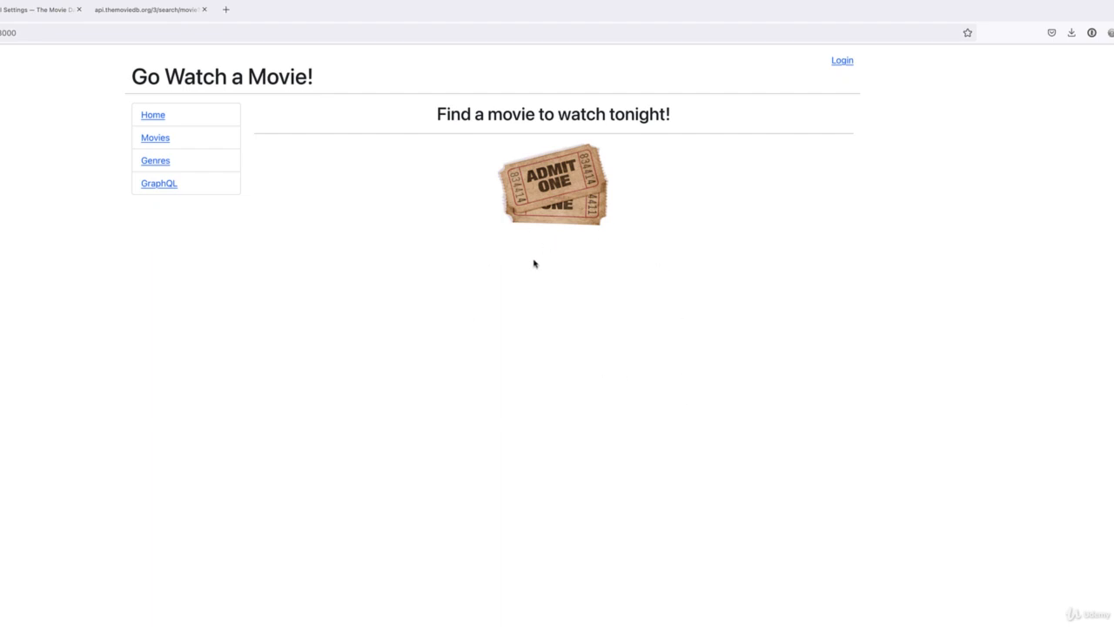
mouse_move(614, 264)
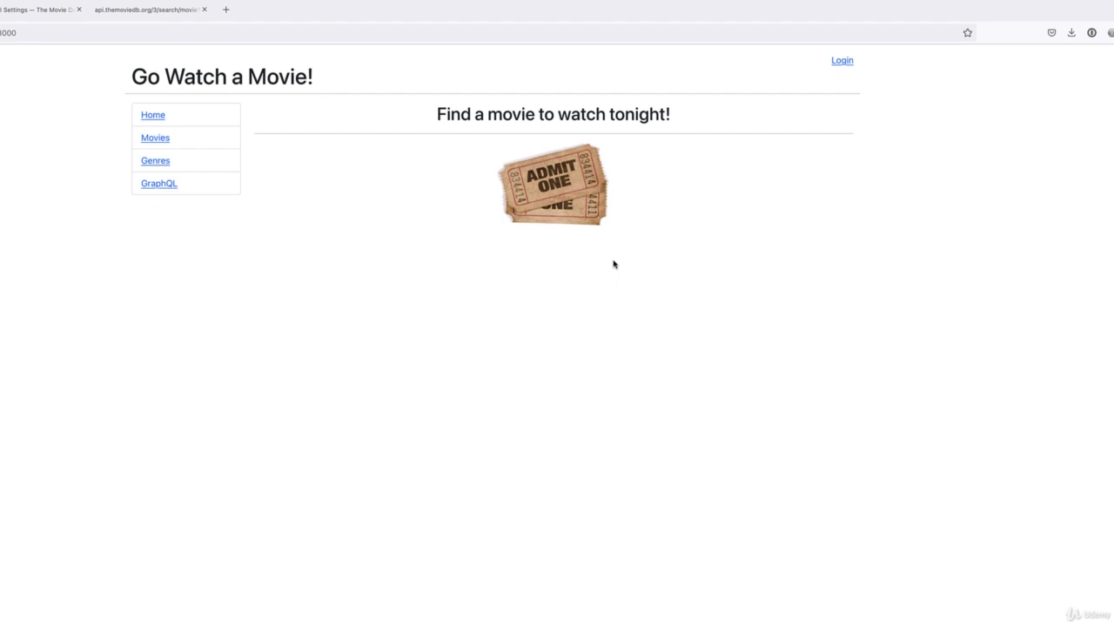
mouse_move(672, 360)
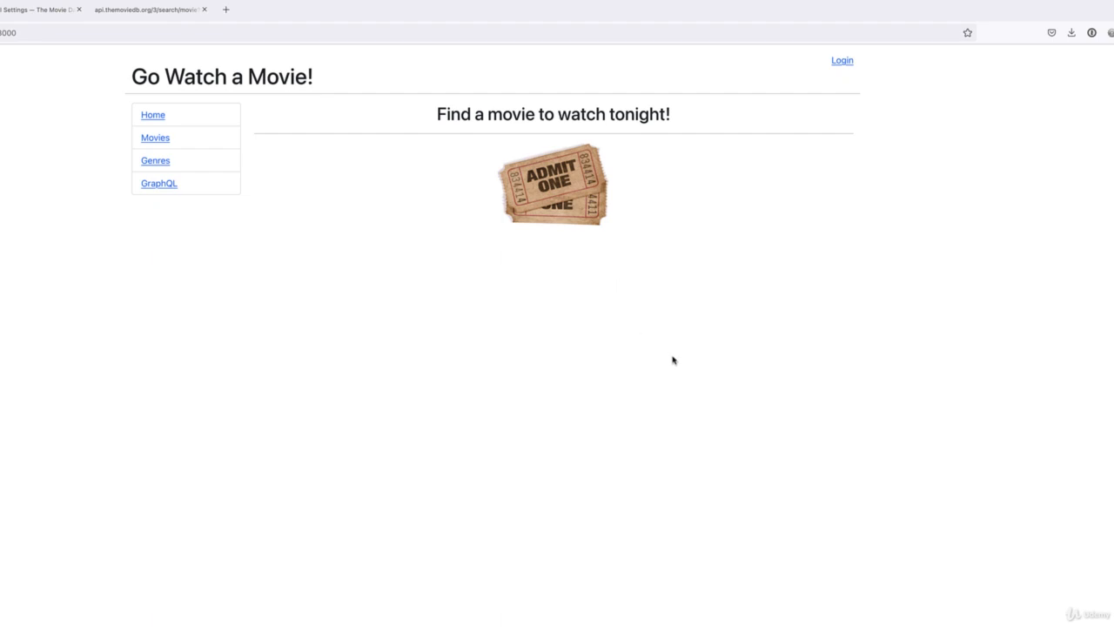
mouse_move(427, 300)
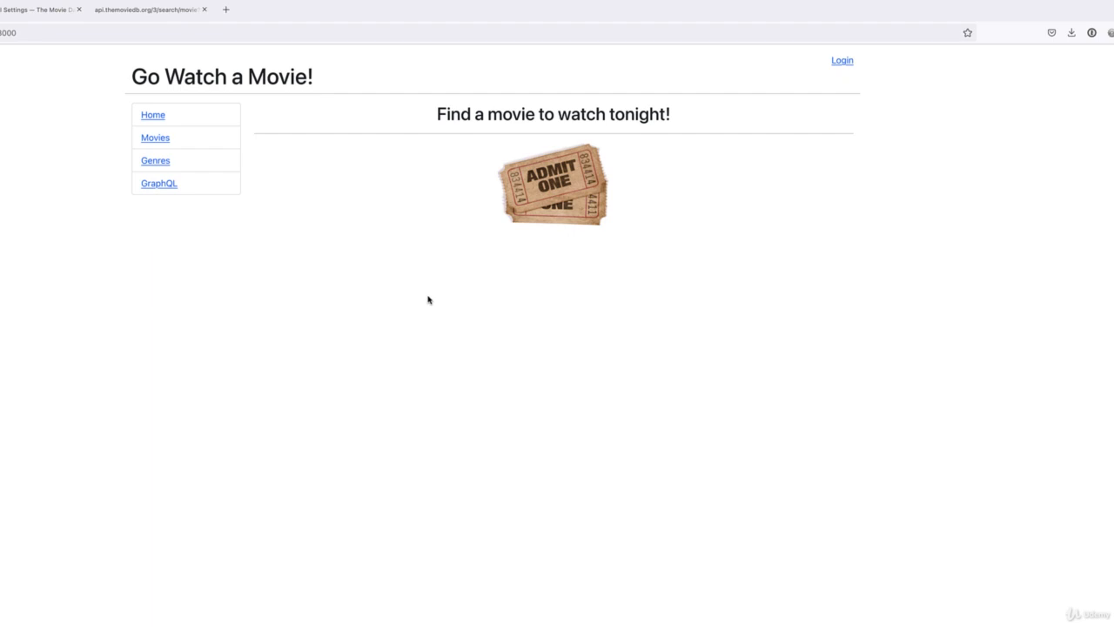
mouse_move(155, 137)
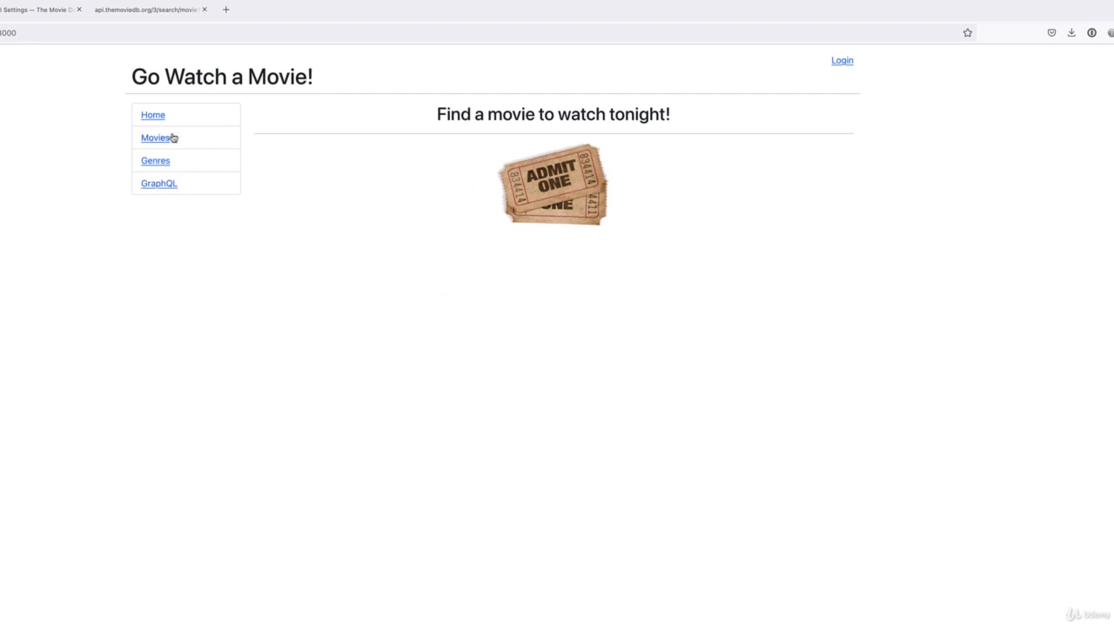
View the movie list and The Shawshank Redemption's details
click(155, 138)
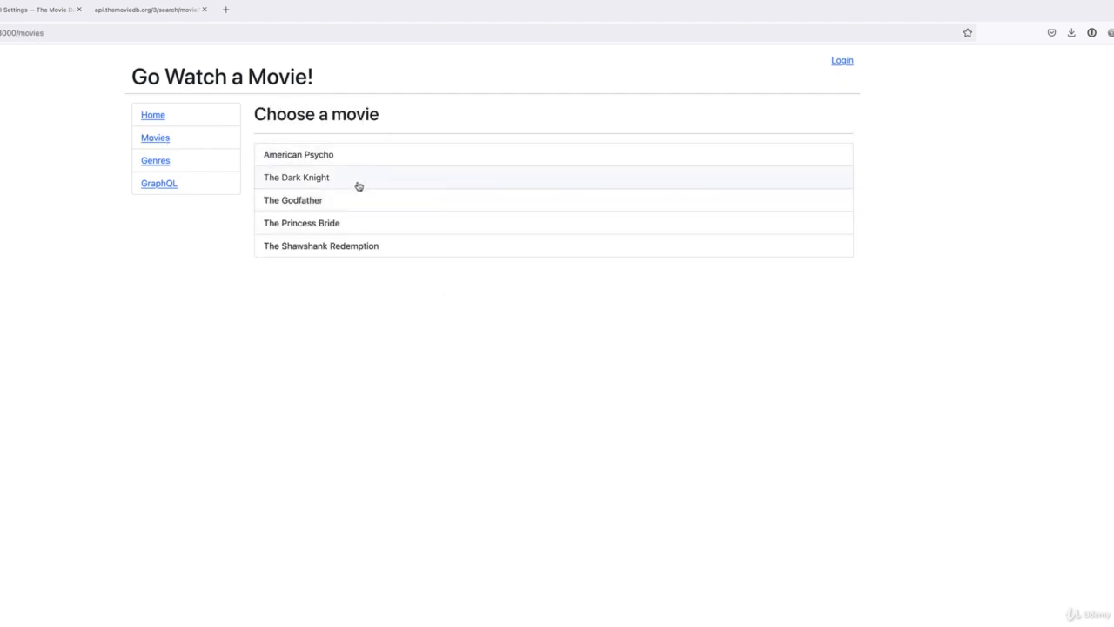
mouse_move(333, 251)
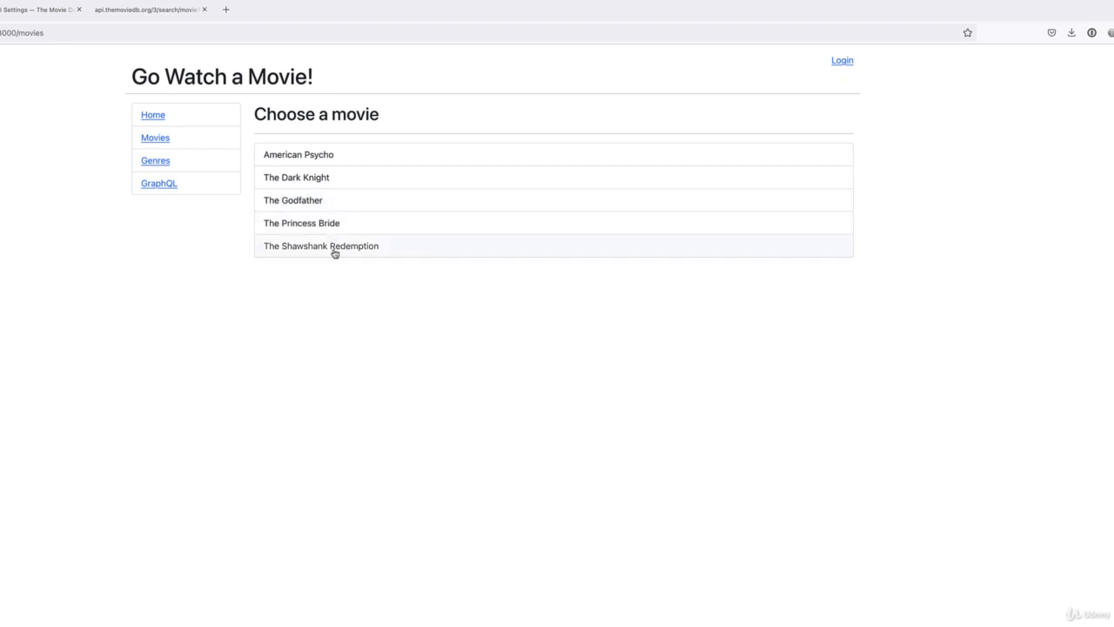
click(321, 246)
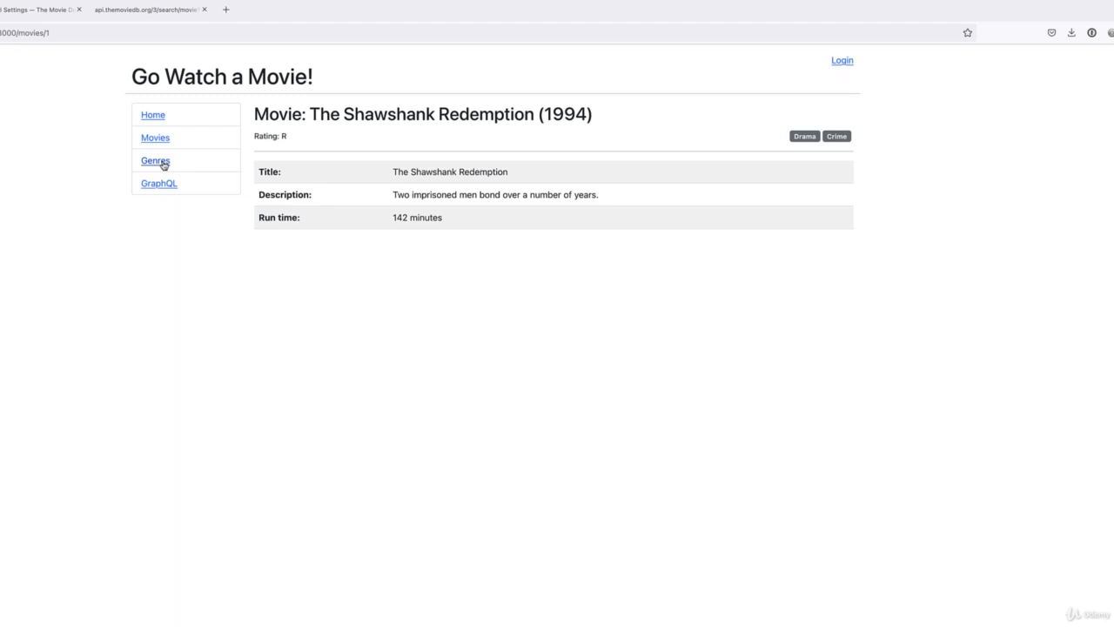
Browse genres and open the Crime genre, listing The Shawshank Redemption
click(155, 160)
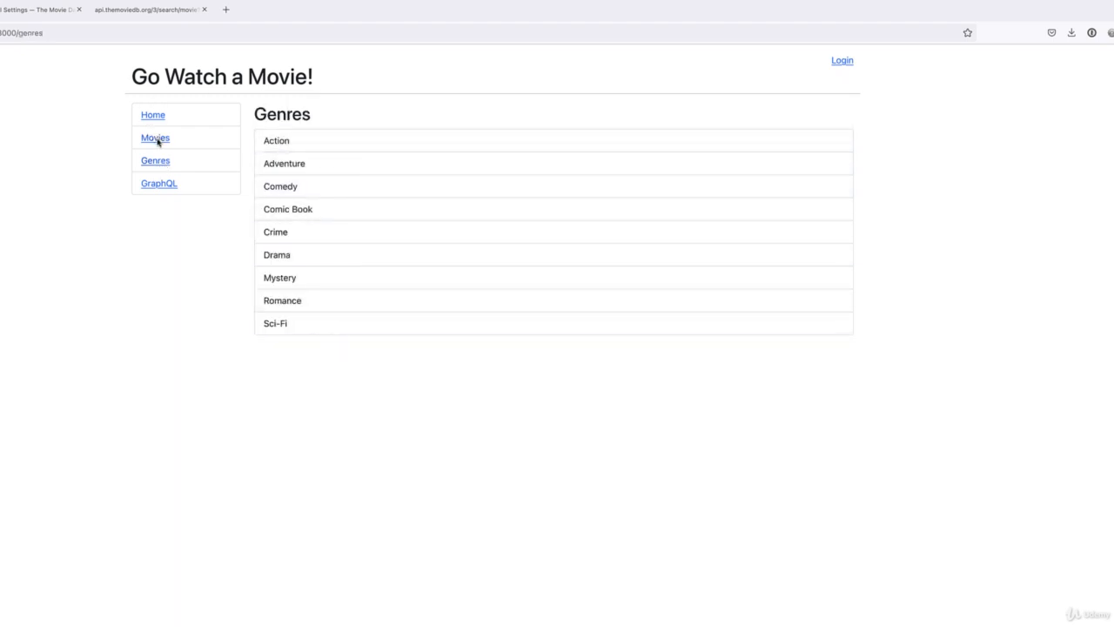
mouse_move(283, 163)
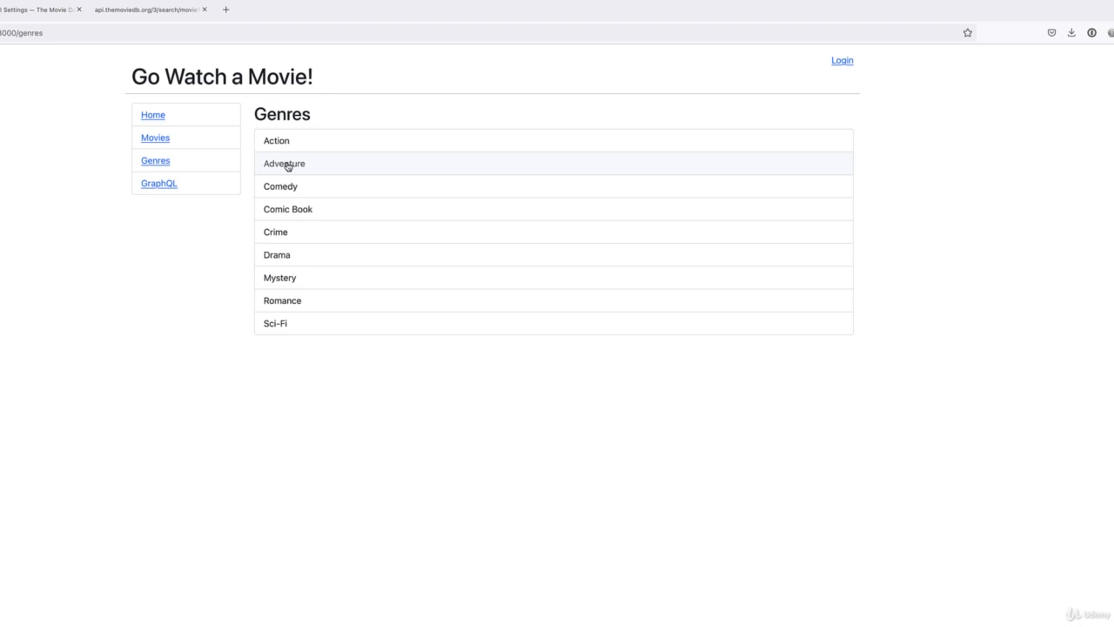
click(275, 231)
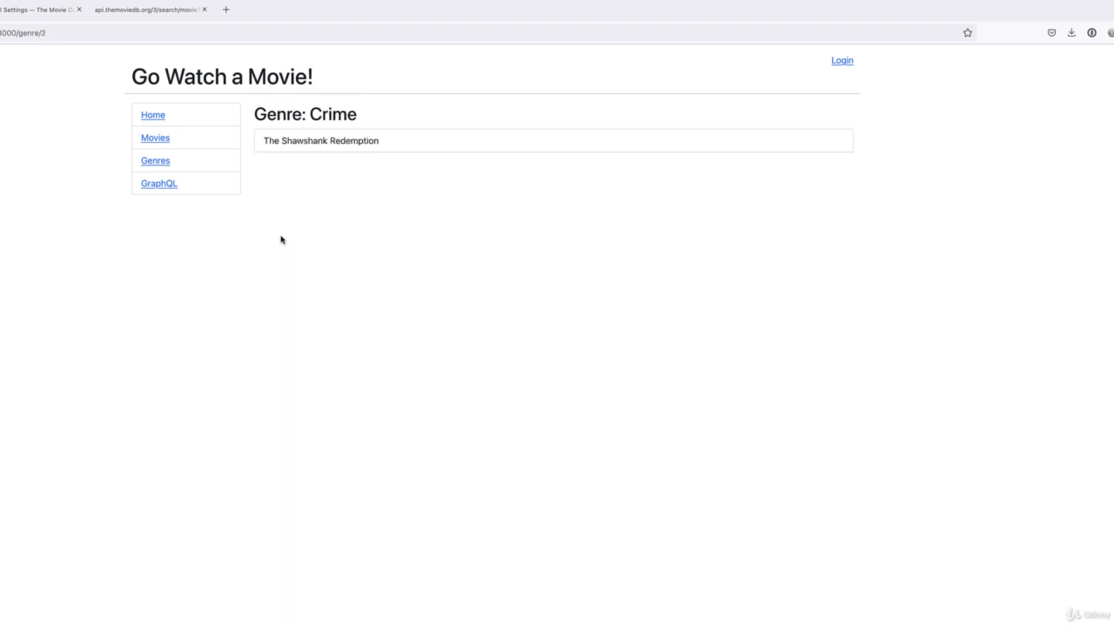
mouse_move(338, 193)
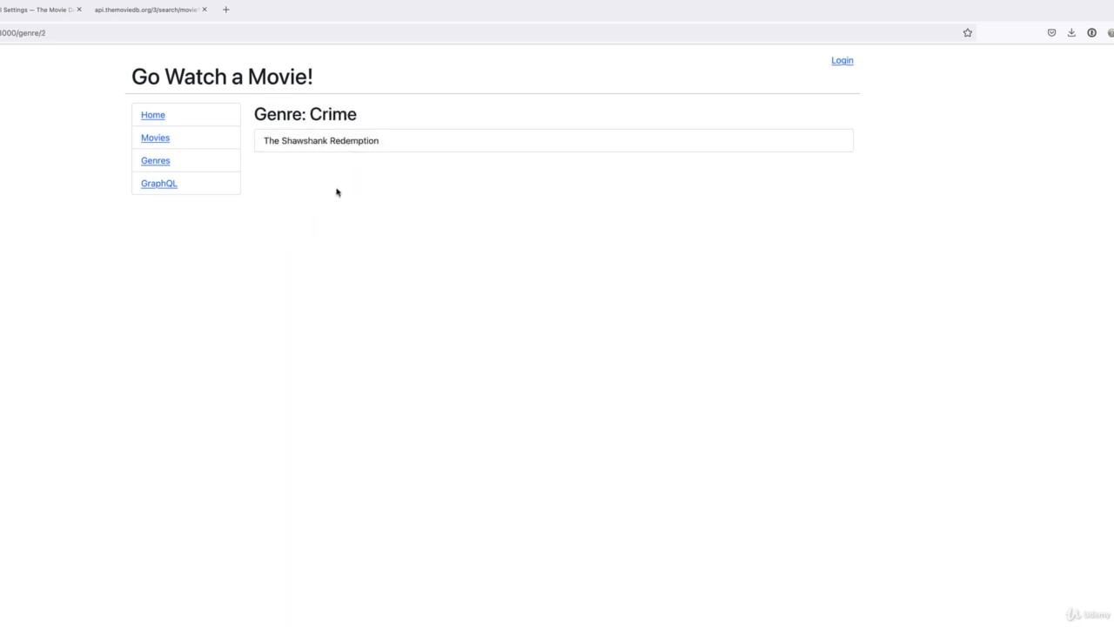
mouse_move(412, 249)
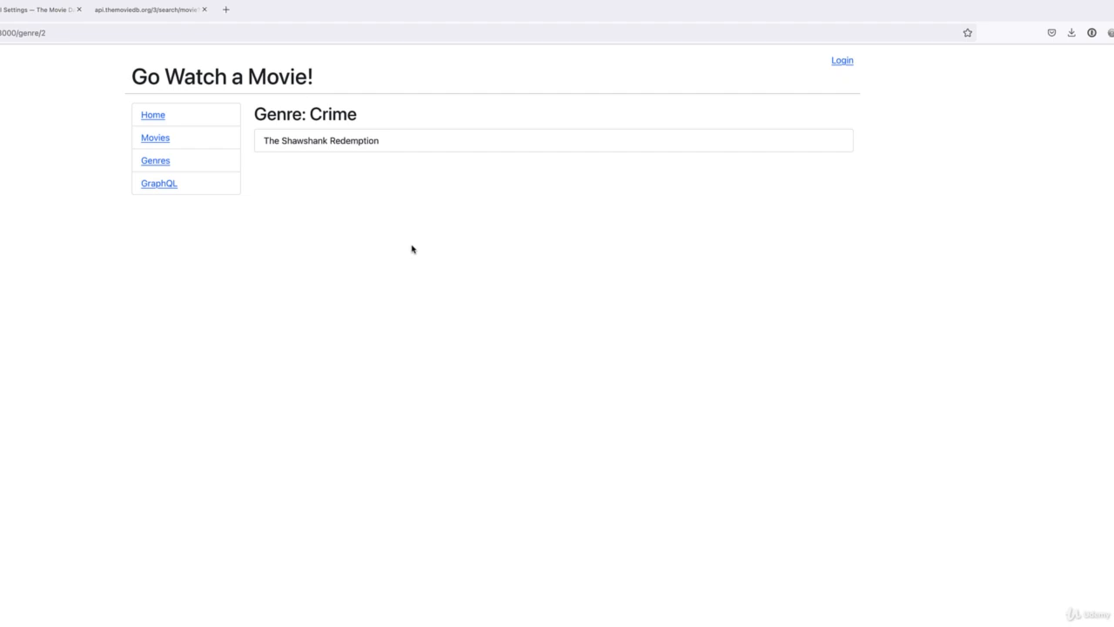
Go to the GraphQL search page showing all five movies
click(159, 183)
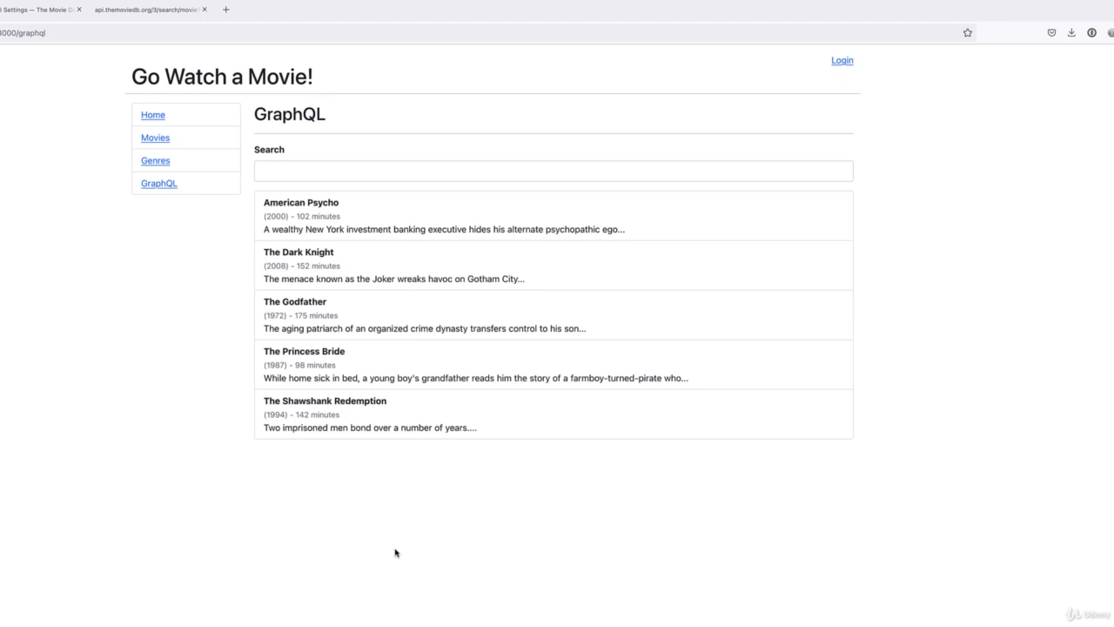
mouse_move(321, 205)
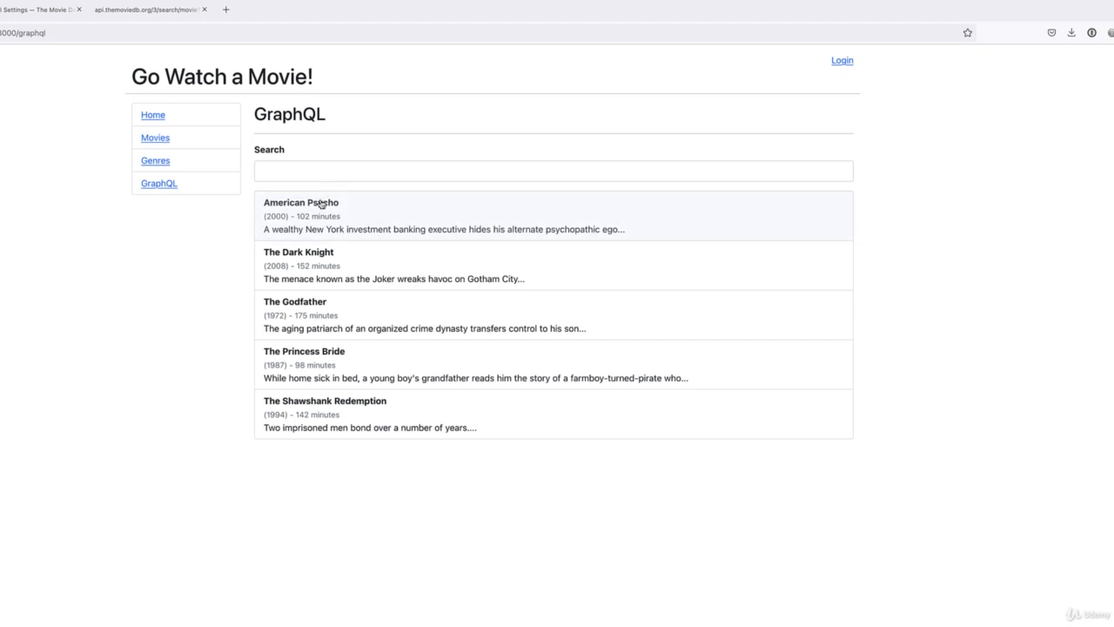
mouse_move(318, 224)
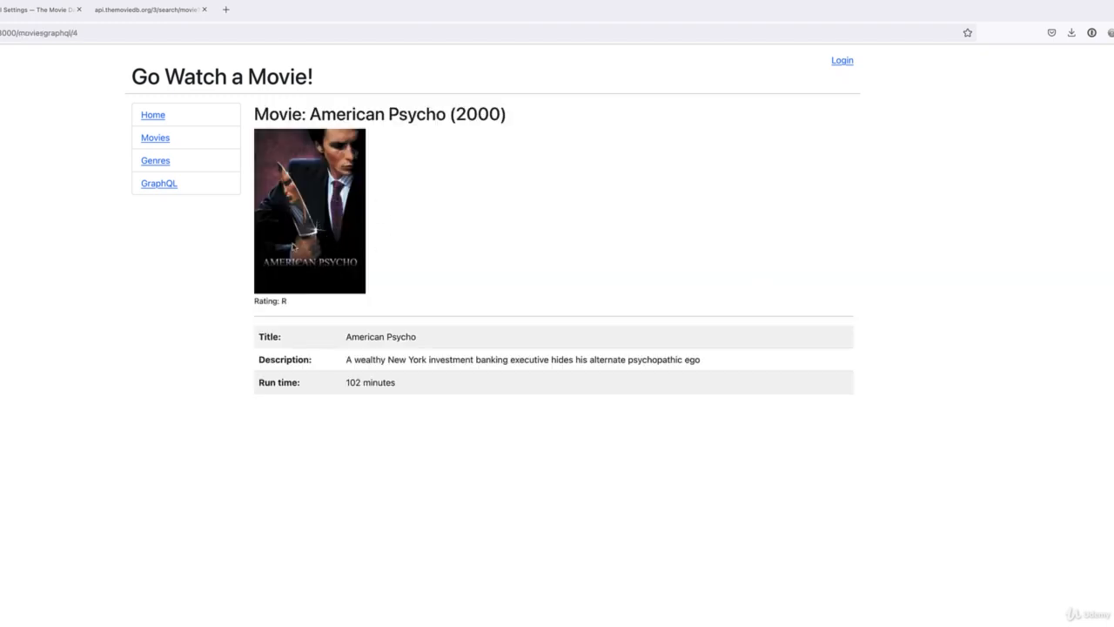
mouse_move(308, 250)
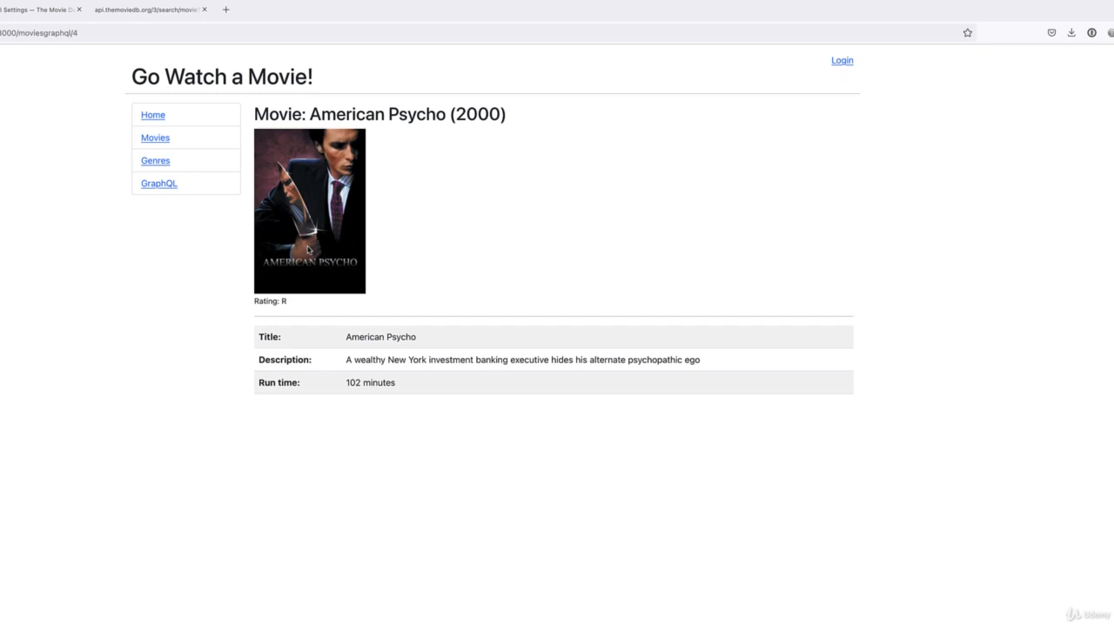
mouse_move(464, 248)
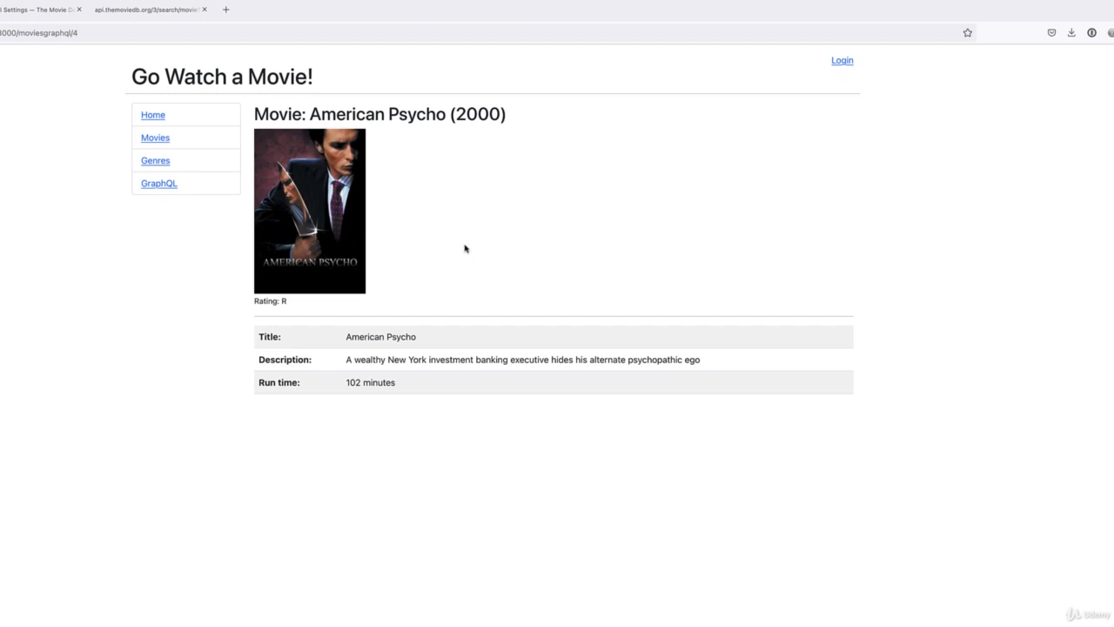
click(158, 183)
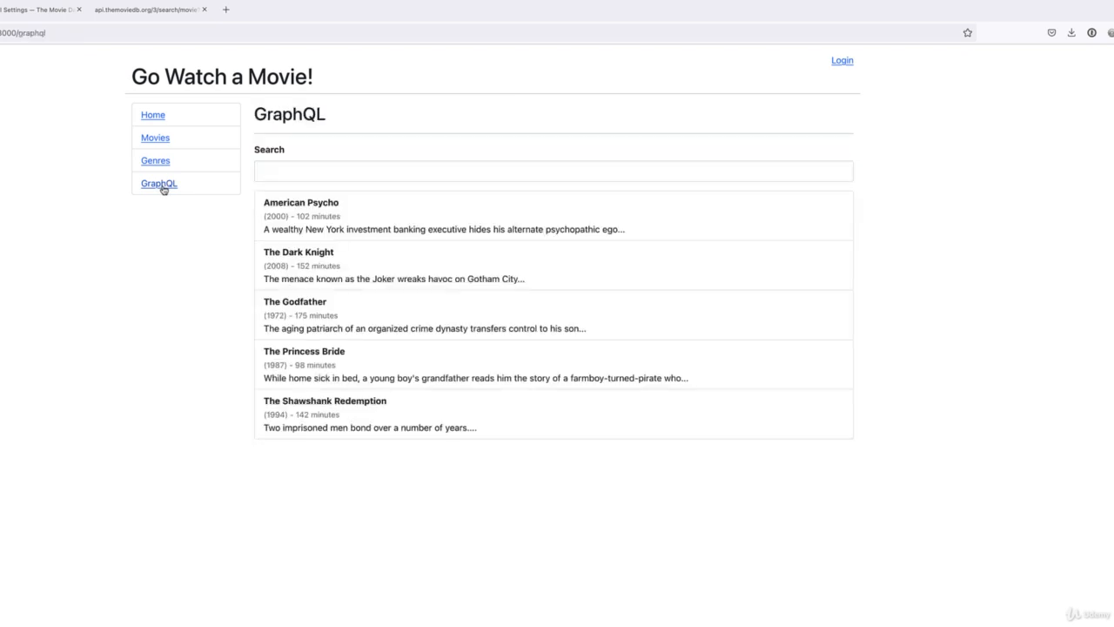
Search GraphQL for "The" to get four films, then go to the login page
click(553, 171)
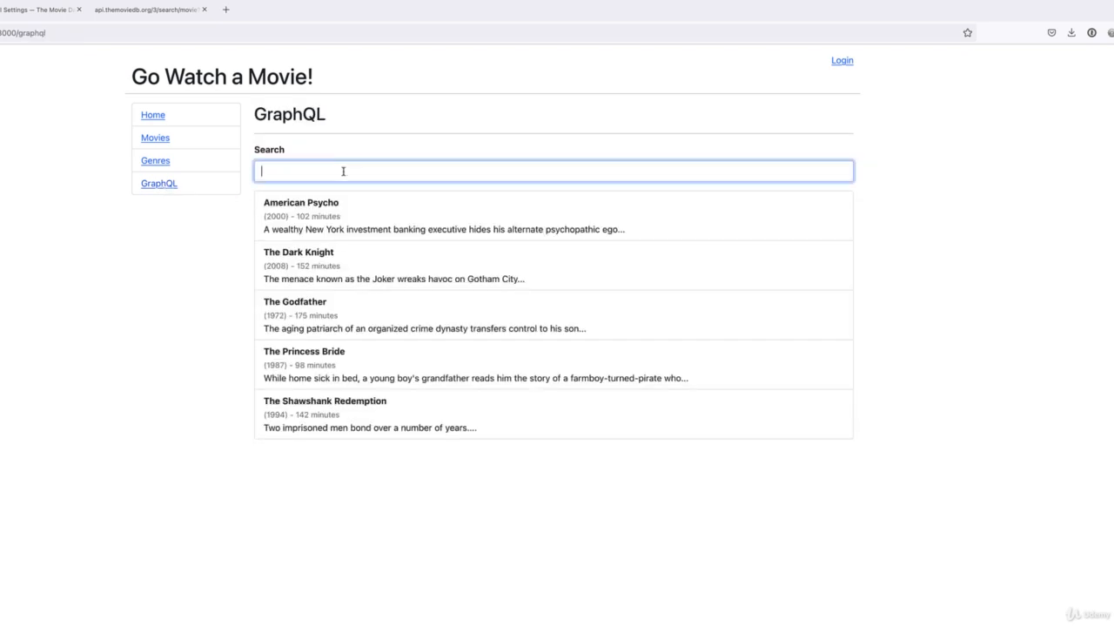
text(The)
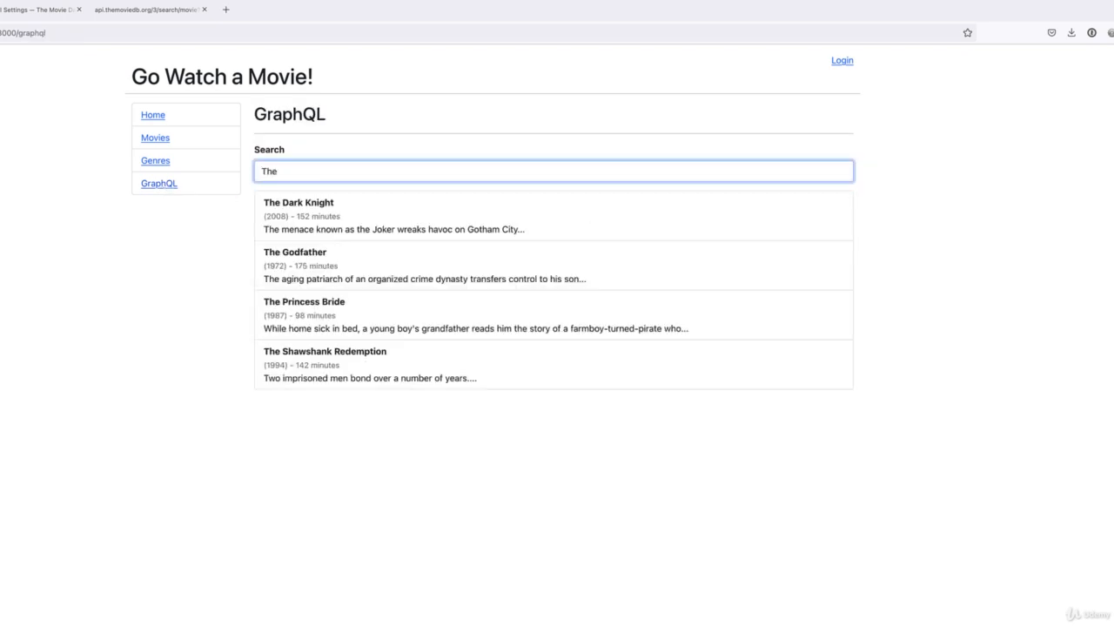
mouse_move(313, 340)
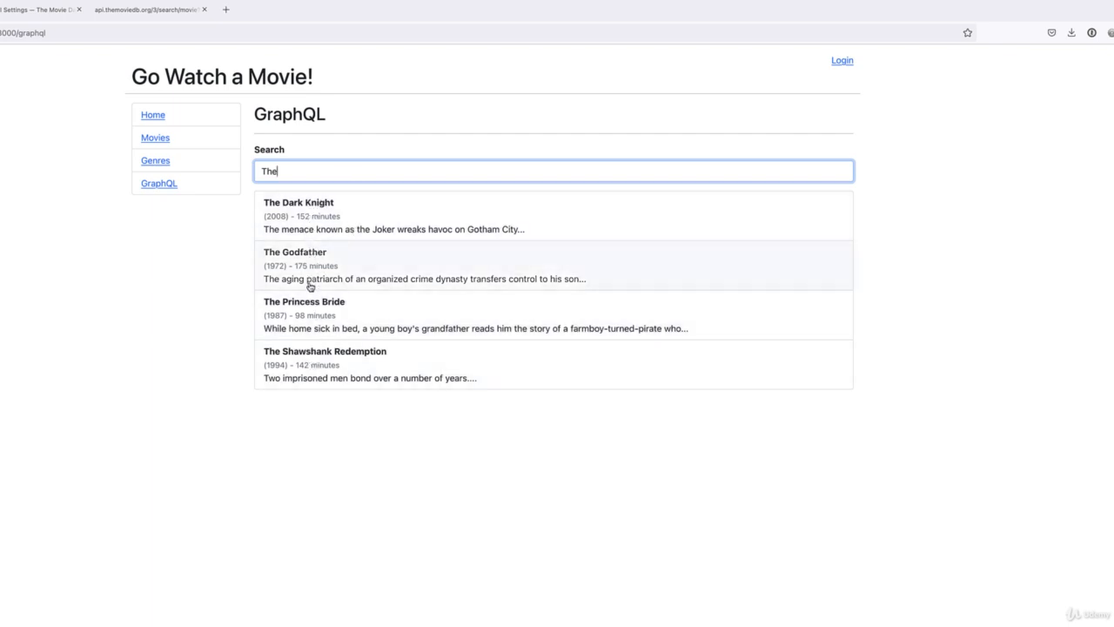
mouse_move(309, 324)
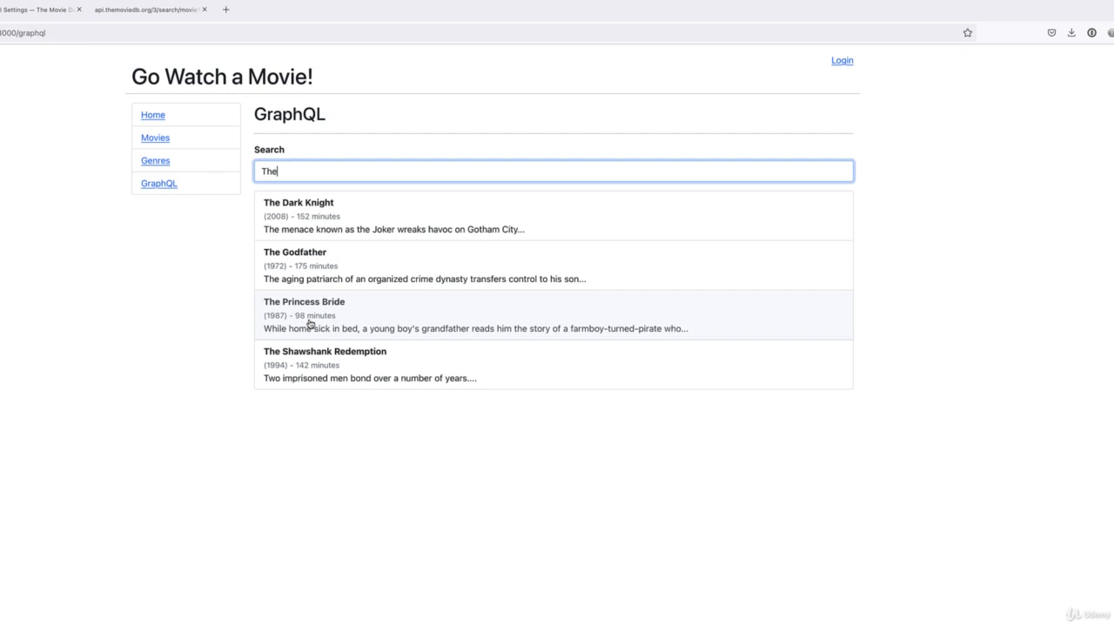
mouse_move(738, 73)
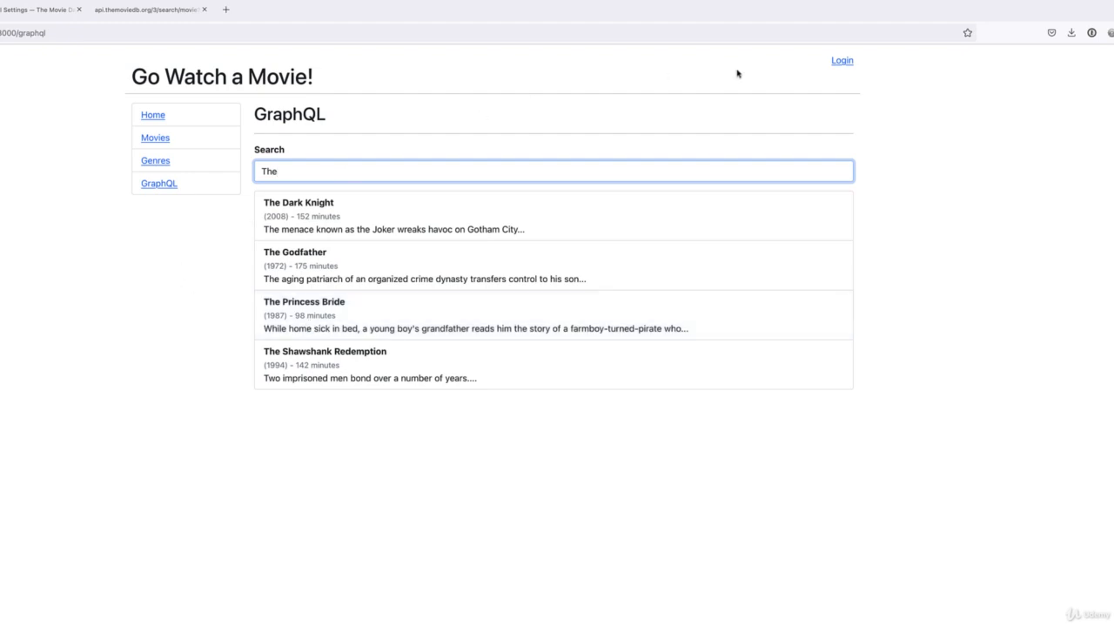
click(841, 60)
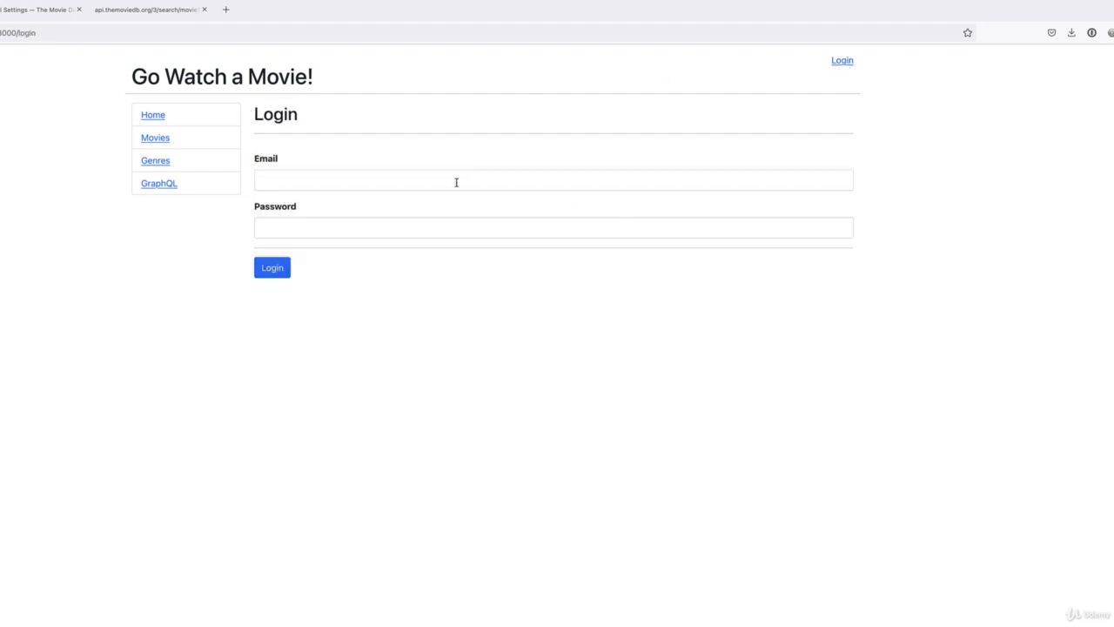
Enter the account email (me@...) and password in the login form
text(me@here.com)
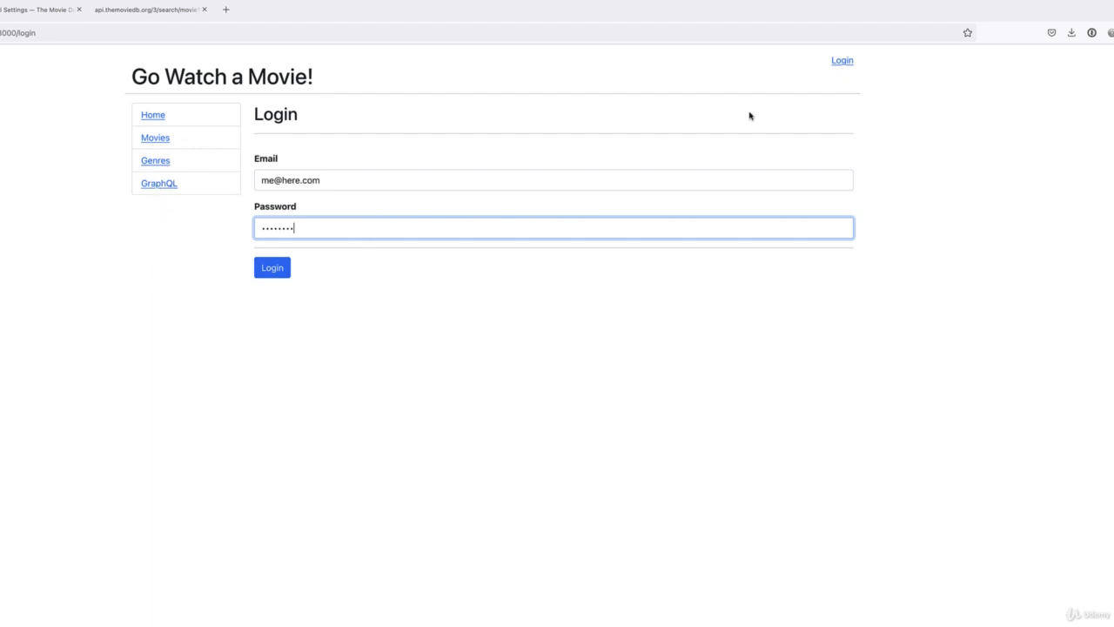
Sign in and go to the Manage Catalogue list of five films
click(271, 267)
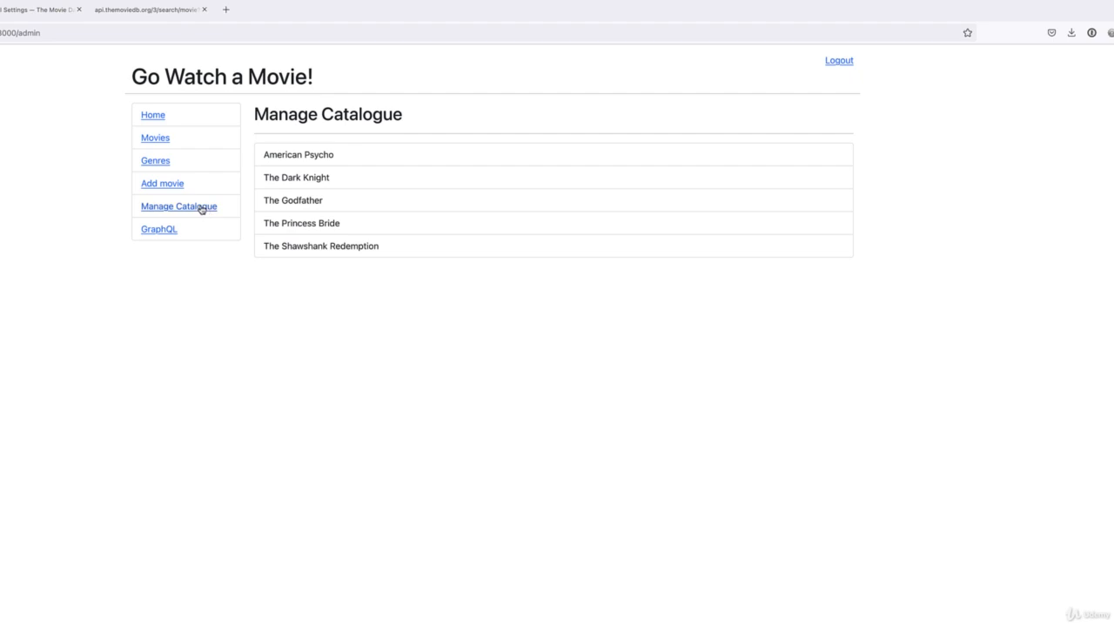
mouse_move(162, 182)
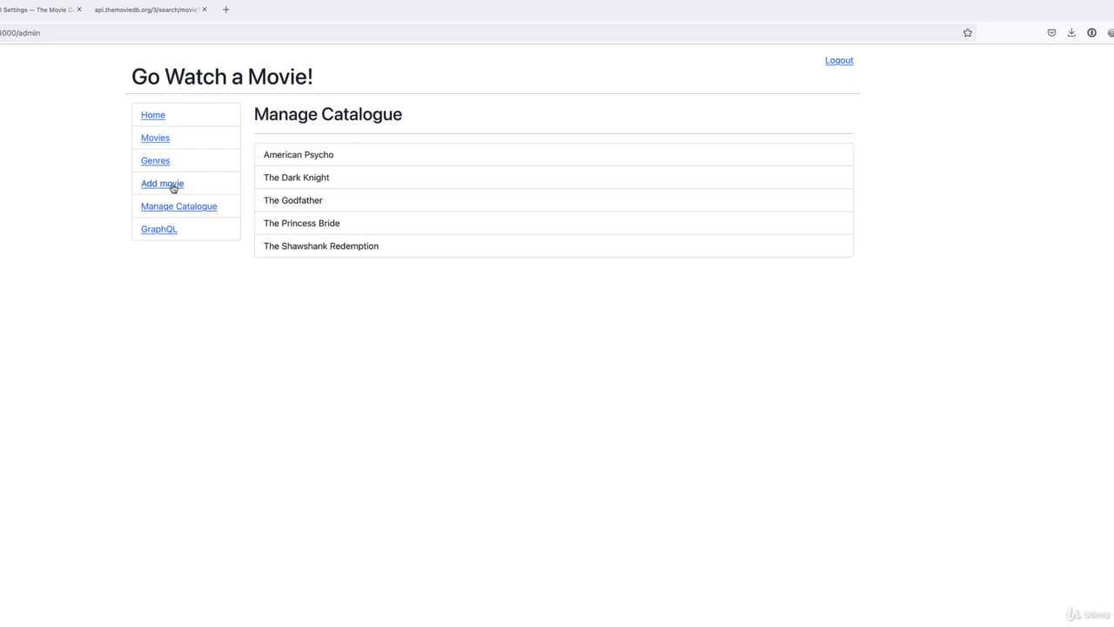
mouse_move(839, 68)
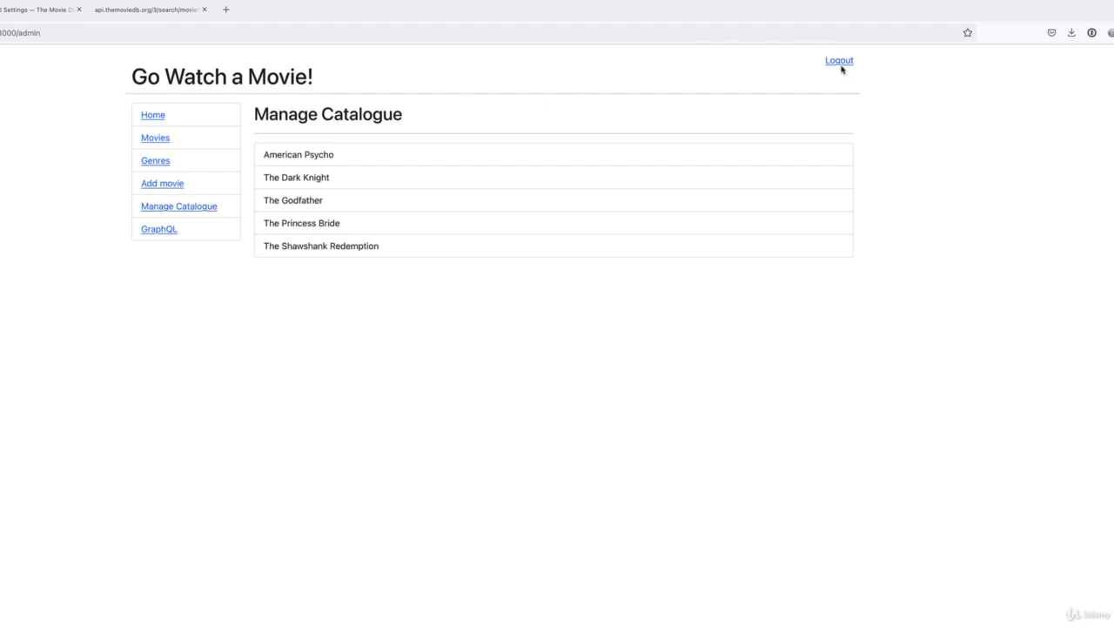
mouse_move(723, 445)
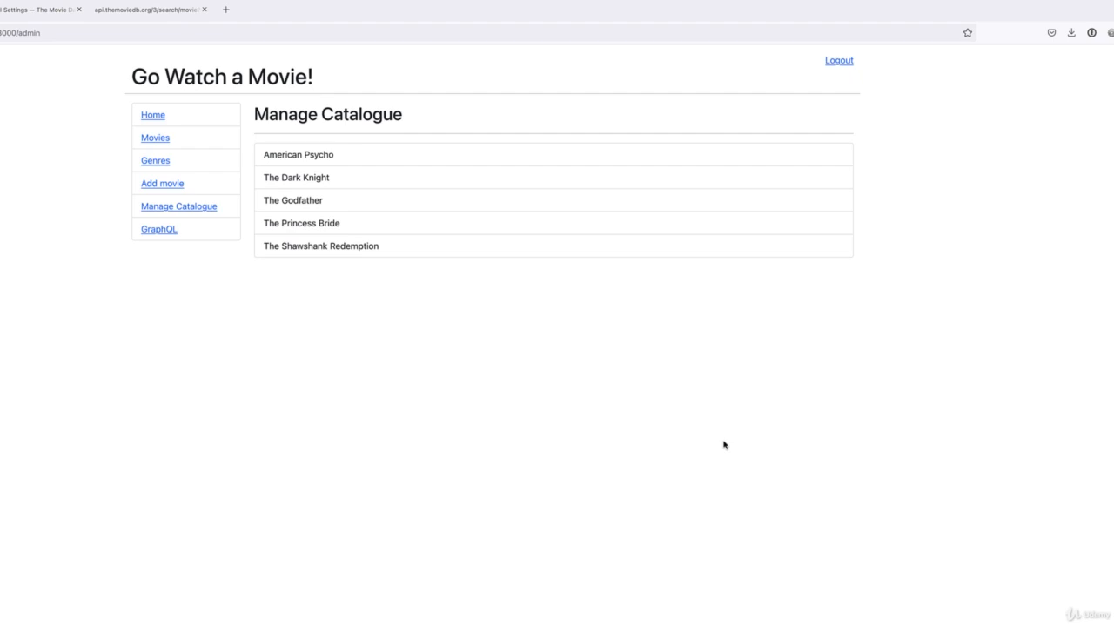
mouse_move(179, 206)
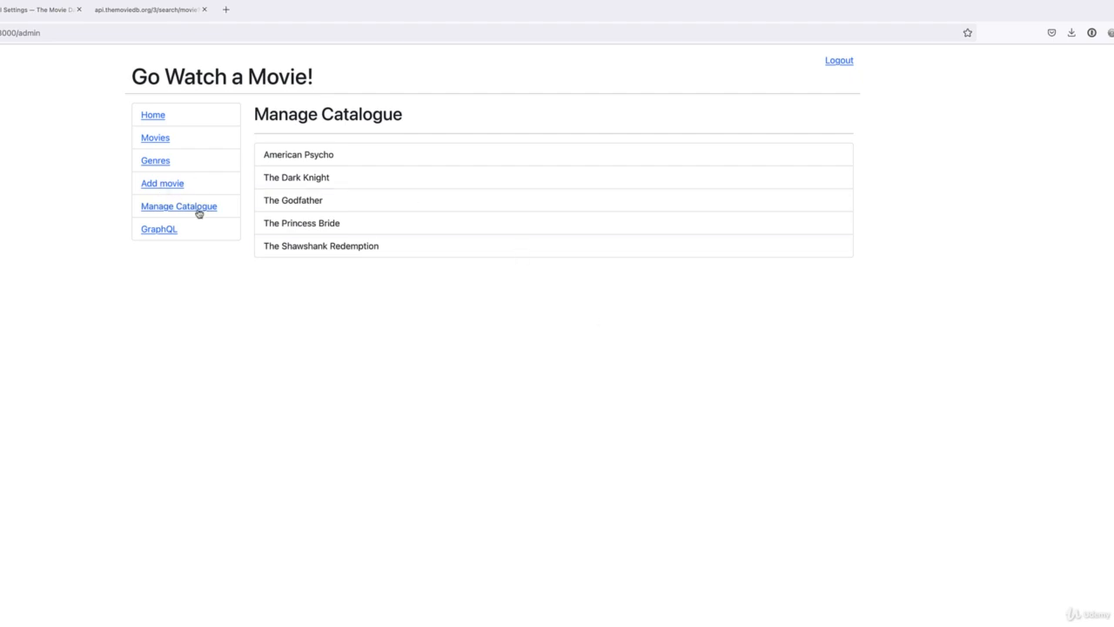
mouse_move(322, 223)
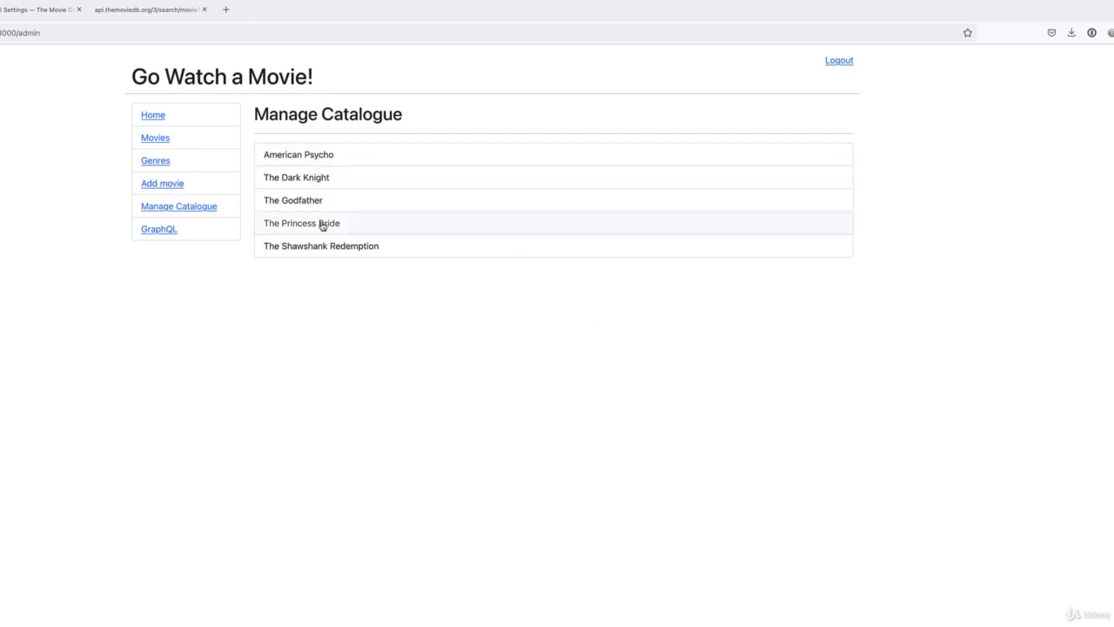
Open The Princess Bride in the edit form, pre-filled with its PG rating and description
click(301, 223)
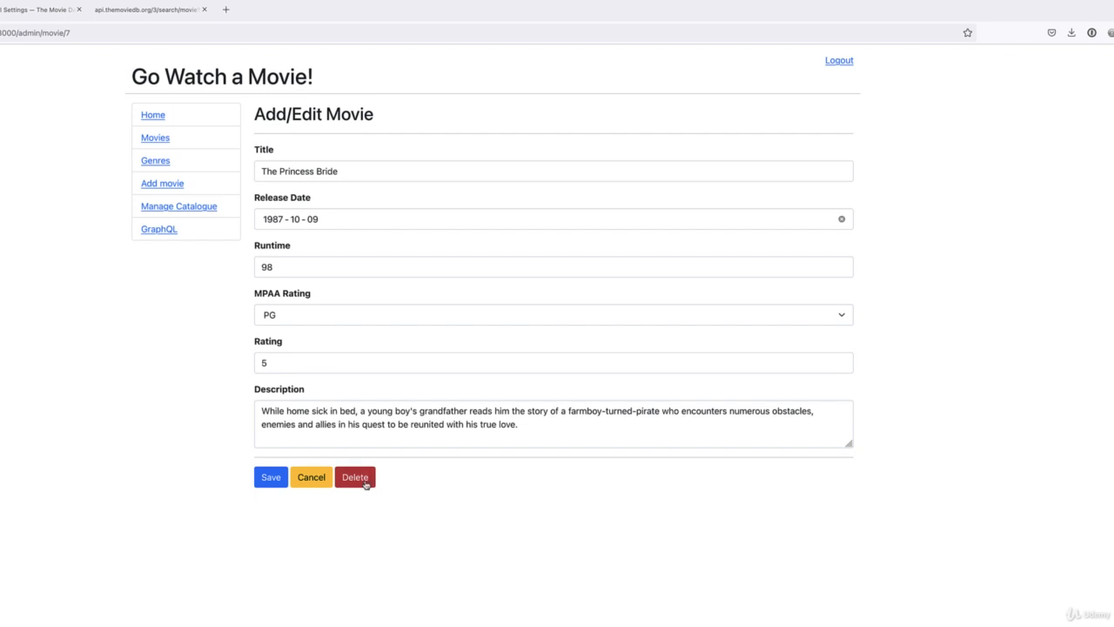
mouse_move(498, 522)
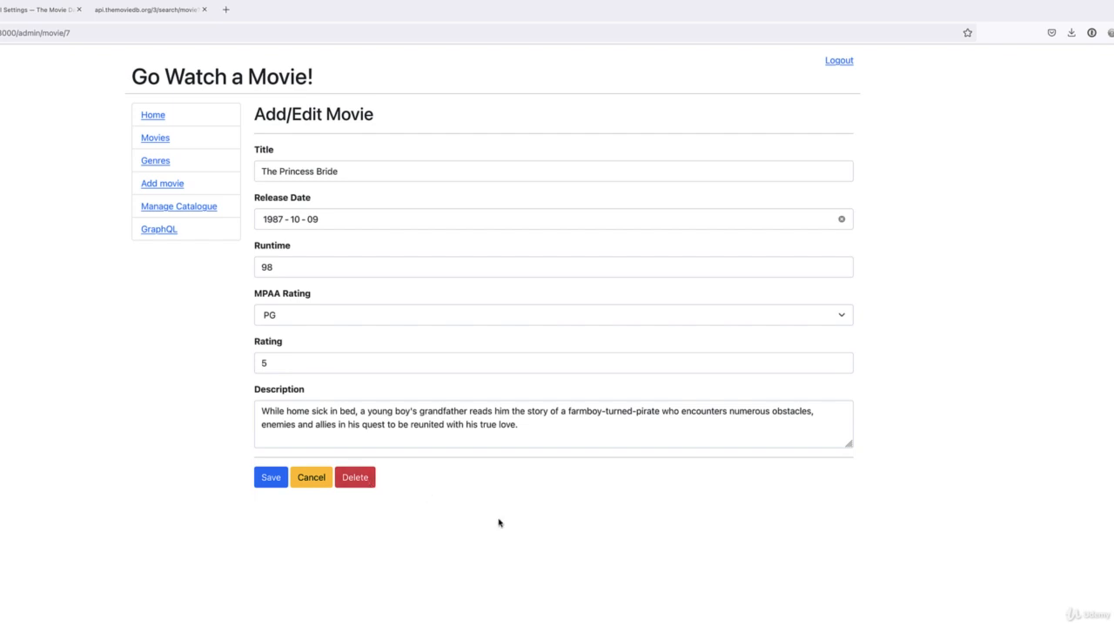